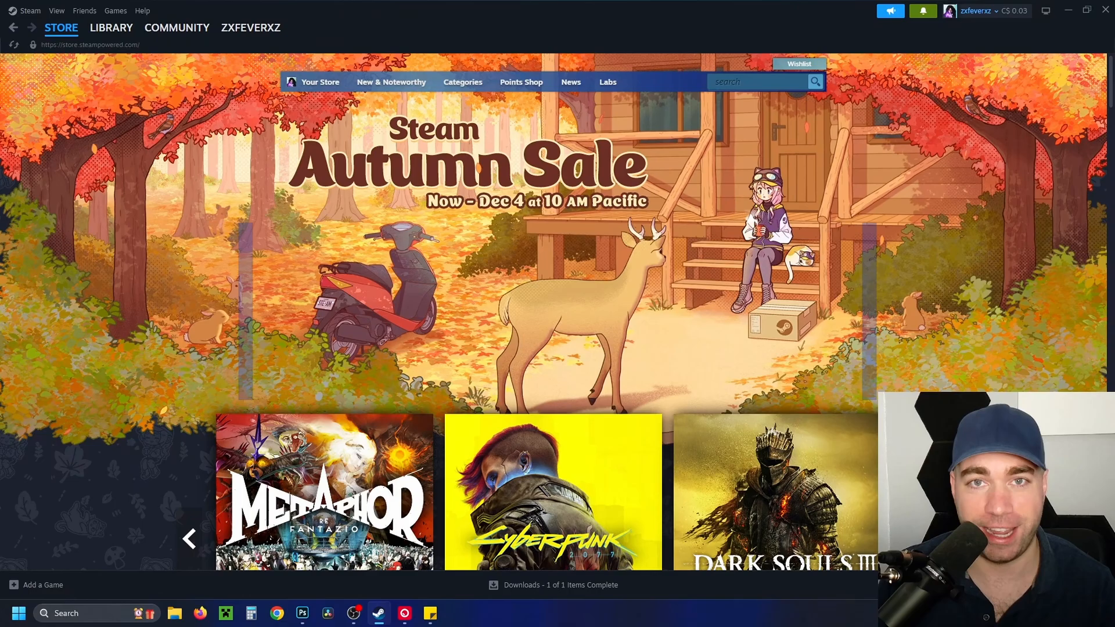
# Scroll the store search results for The Sims 4 My First Pet Stuff
pyautogui.scroll(-3)
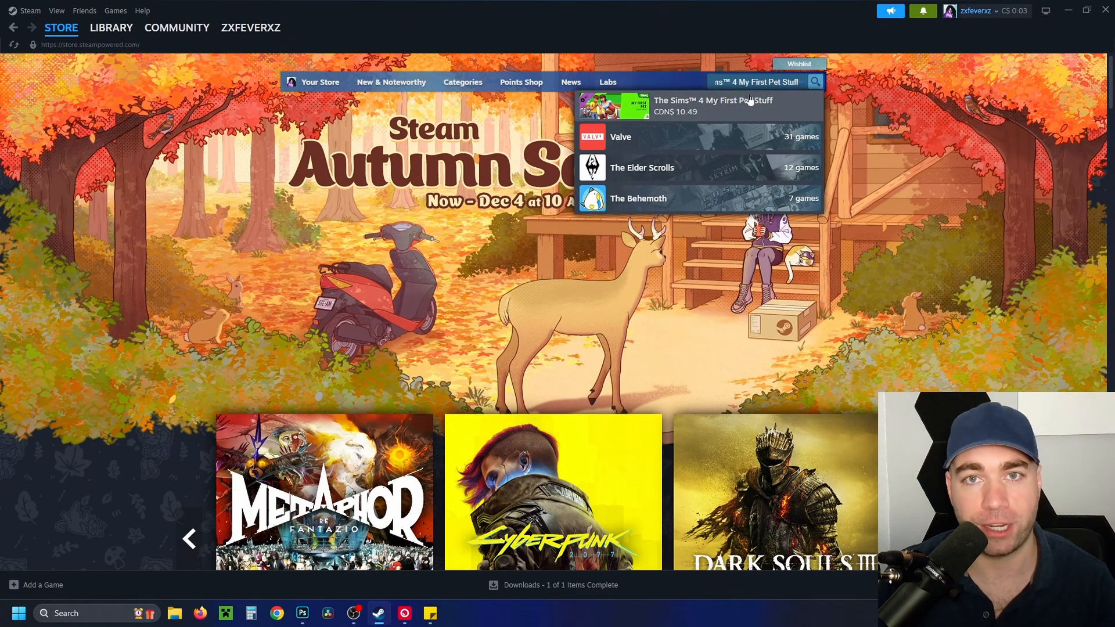
# Open the My First Pet Stuff store page and add it to the cart at C$10.49
pyautogui.click(703, 105)
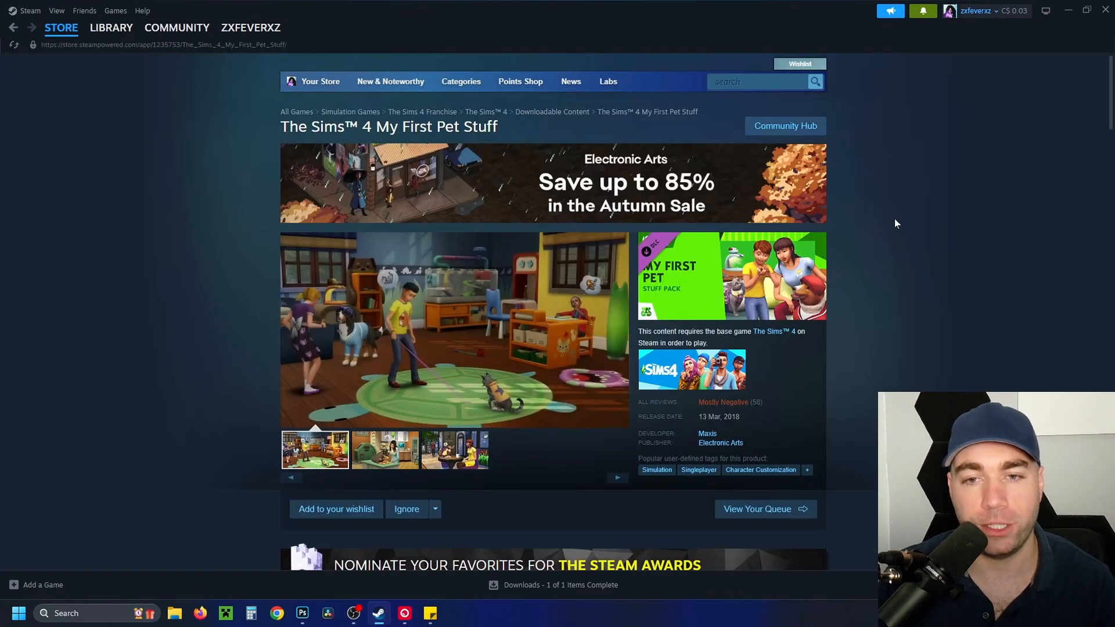
pyautogui.scroll(-3)
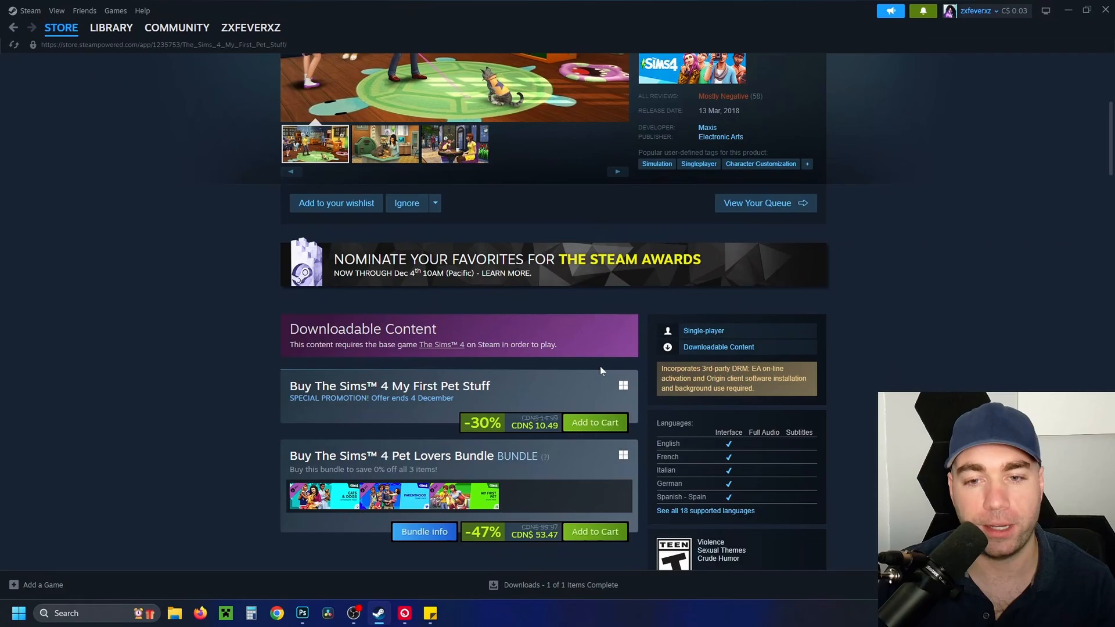
pyautogui.scroll(-3)
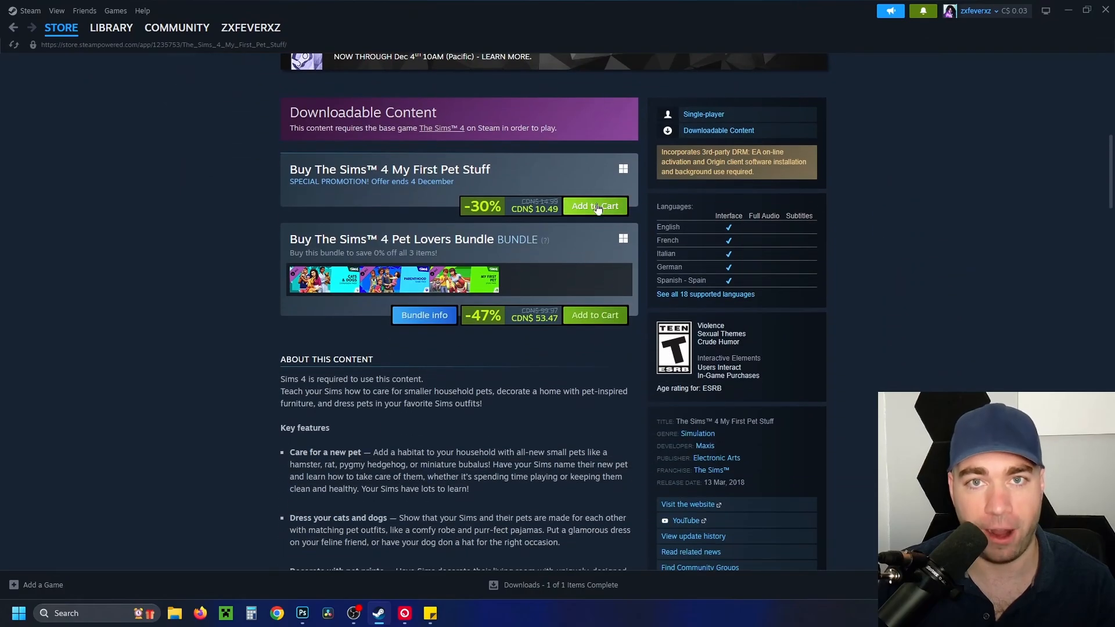
pyautogui.click(594, 206)
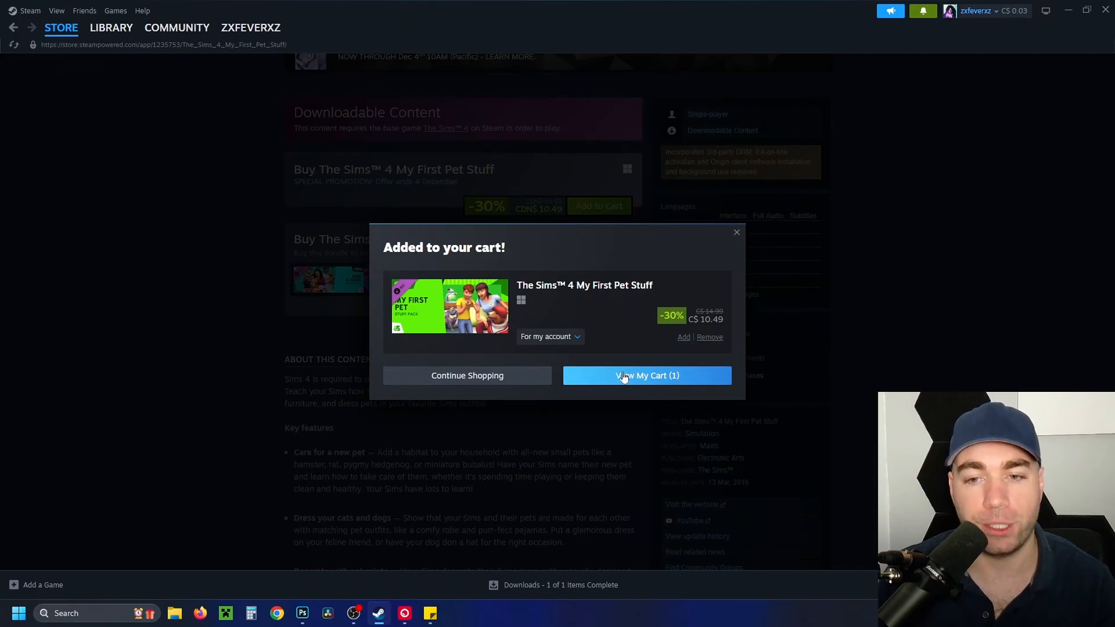
# In the shopping cart, switch My First Pet Stuff from 'For my account' to 'This is a gift'
pyautogui.click(645, 375)
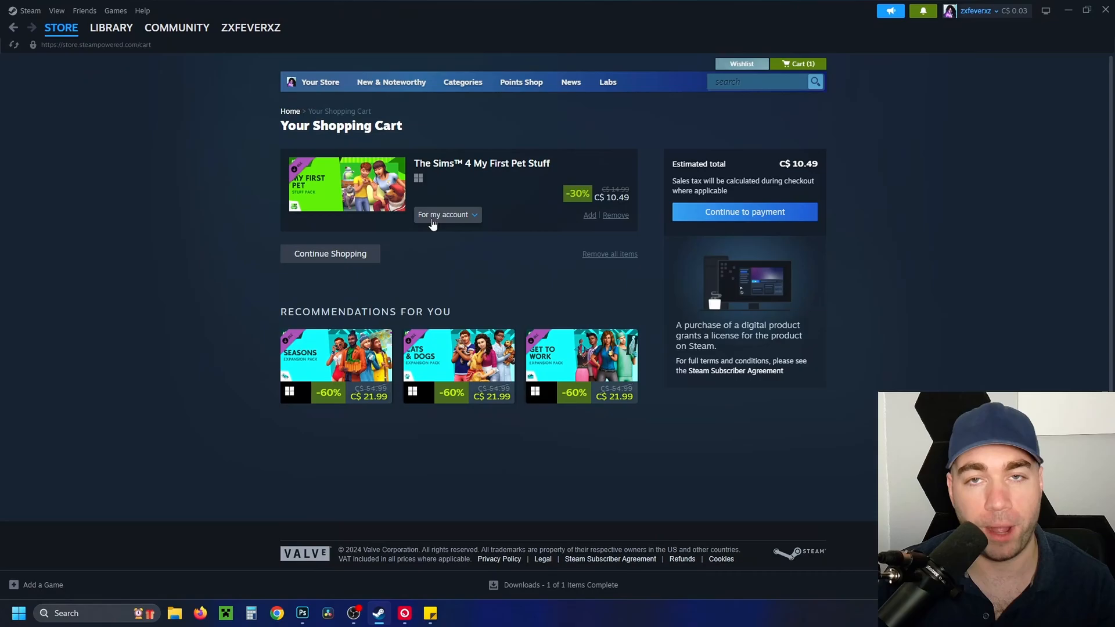
pyautogui.moveTo(475, 219)
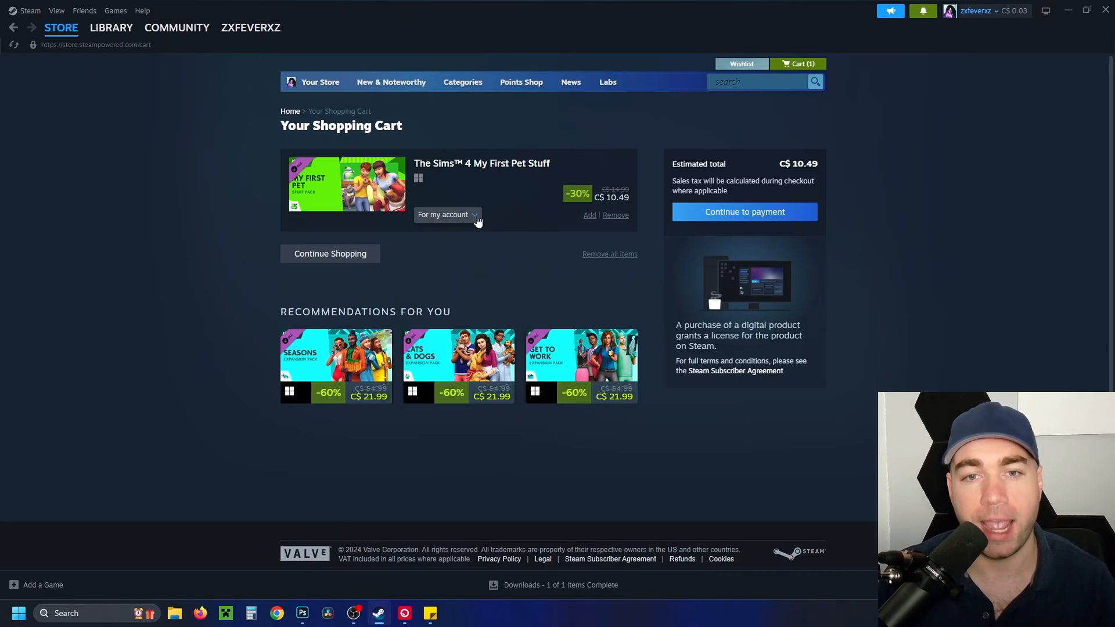
pyautogui.click(446, 214)
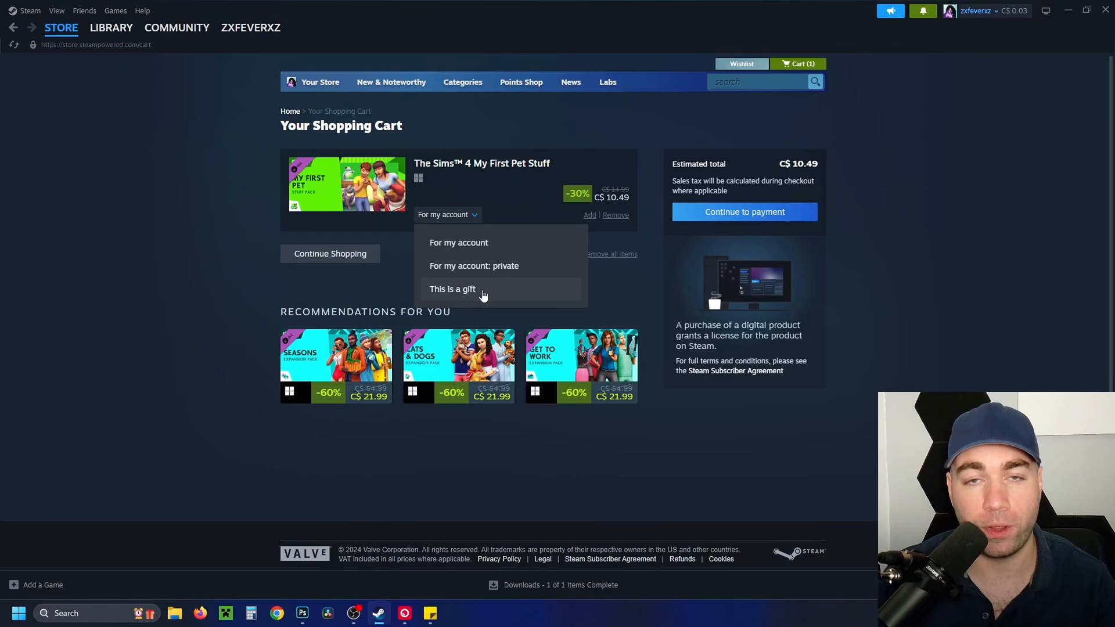
pyautogui.click(452, 289)
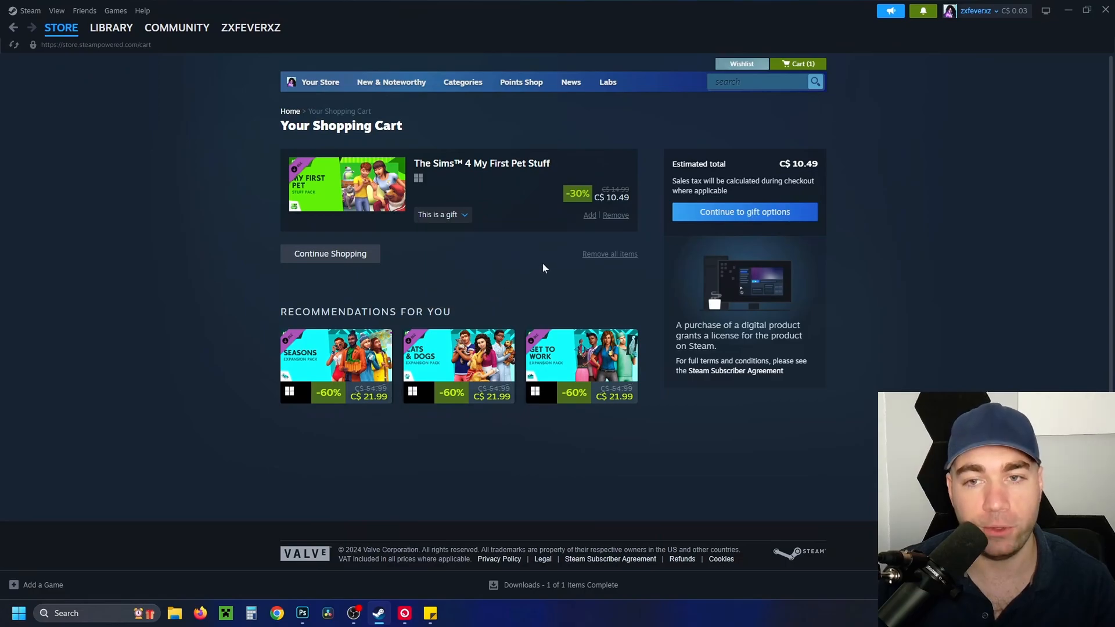
pyautogui.moveTo(744, 212)
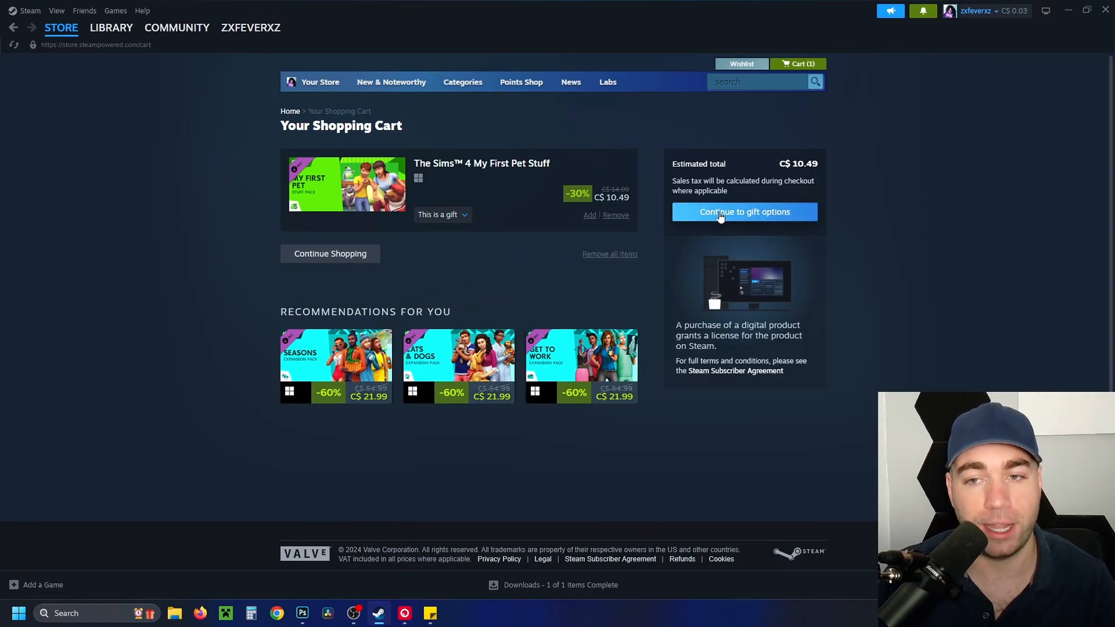
# Continue to gift options and open the Select gift recipient list
pyautogui.click(743, 211)
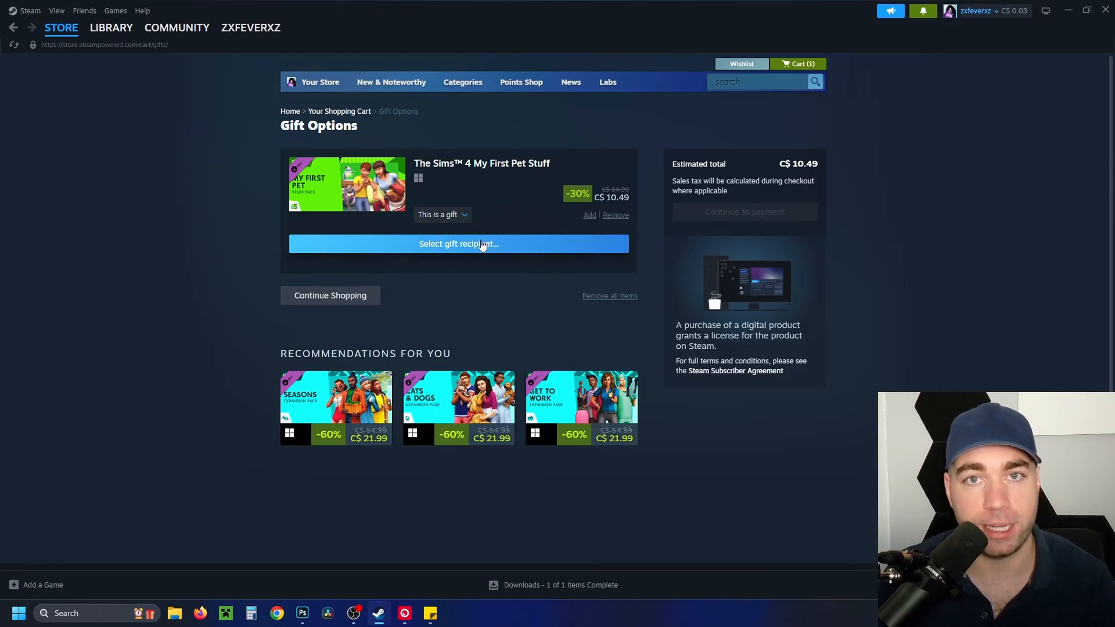
pyautogui.click(459, 244)
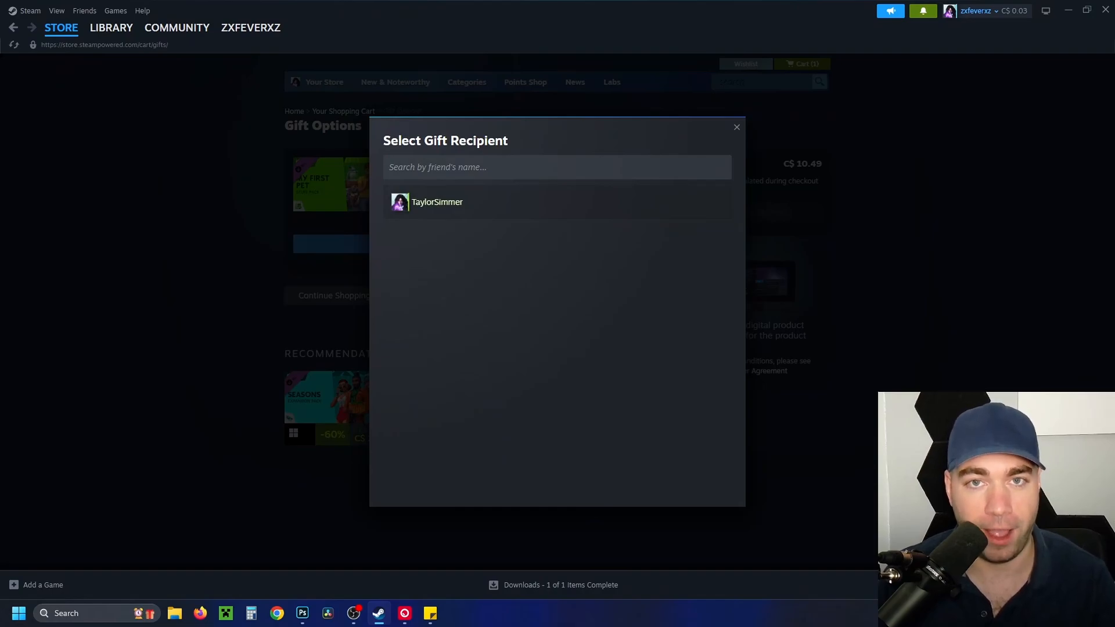
pyautogui.moveTo(480, 207)
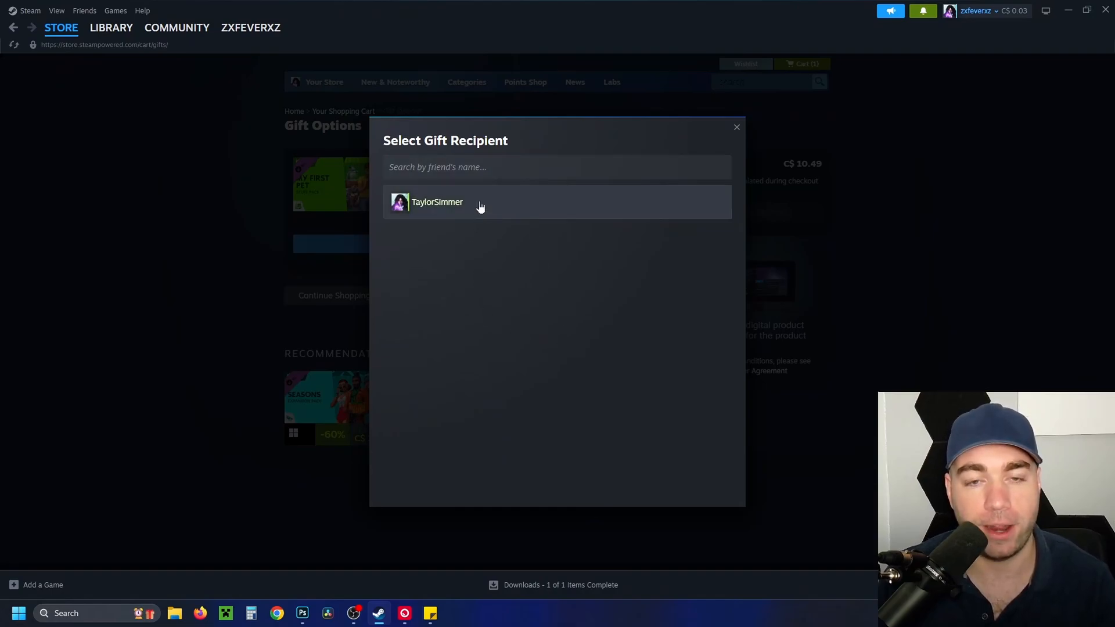
# Choose the listed friend as the gift recipient
pyautogui.click(436, 202)
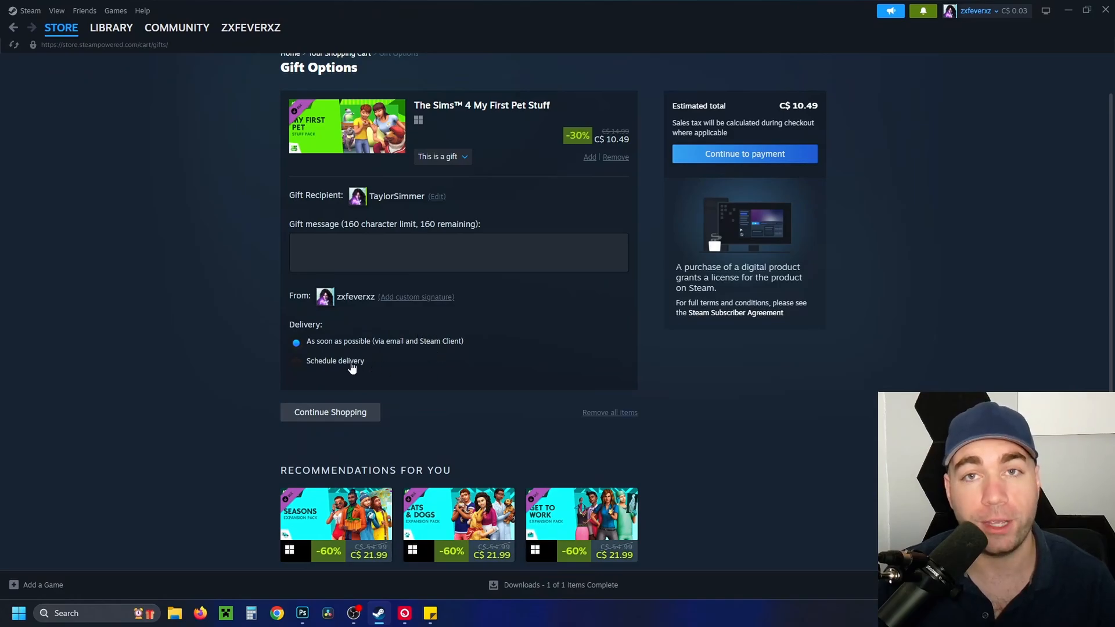
pyautogui.moveTo(513, 408)
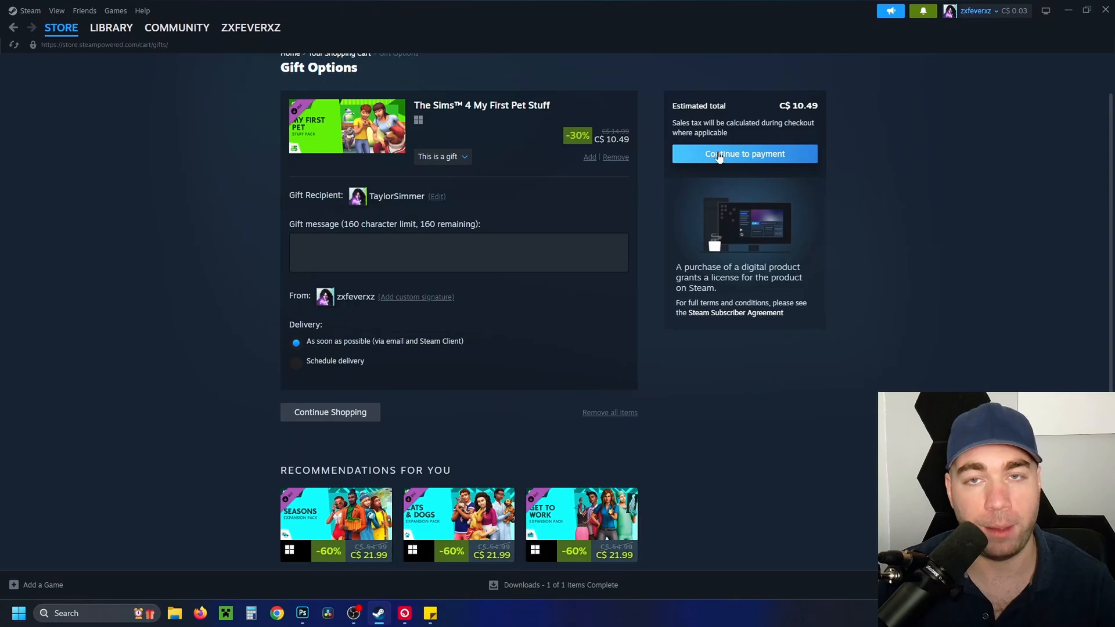
# Continue to the Review + Purchase page showing the CDN$ 11.85 total
pyautogui.click(743, 153)
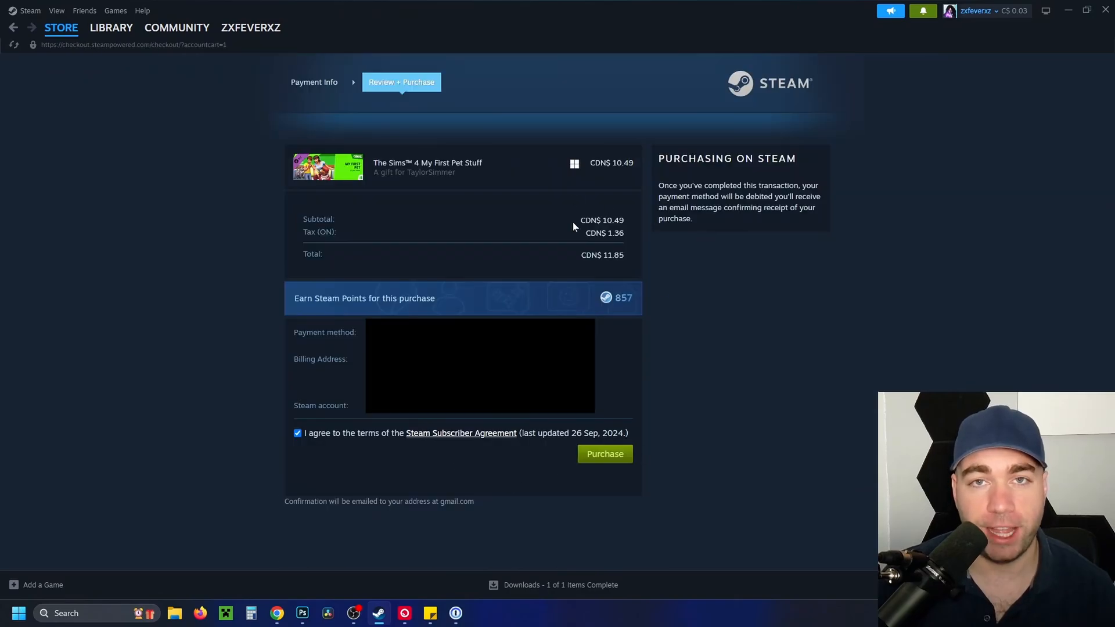
pyautogui.moveTo(509, 449)
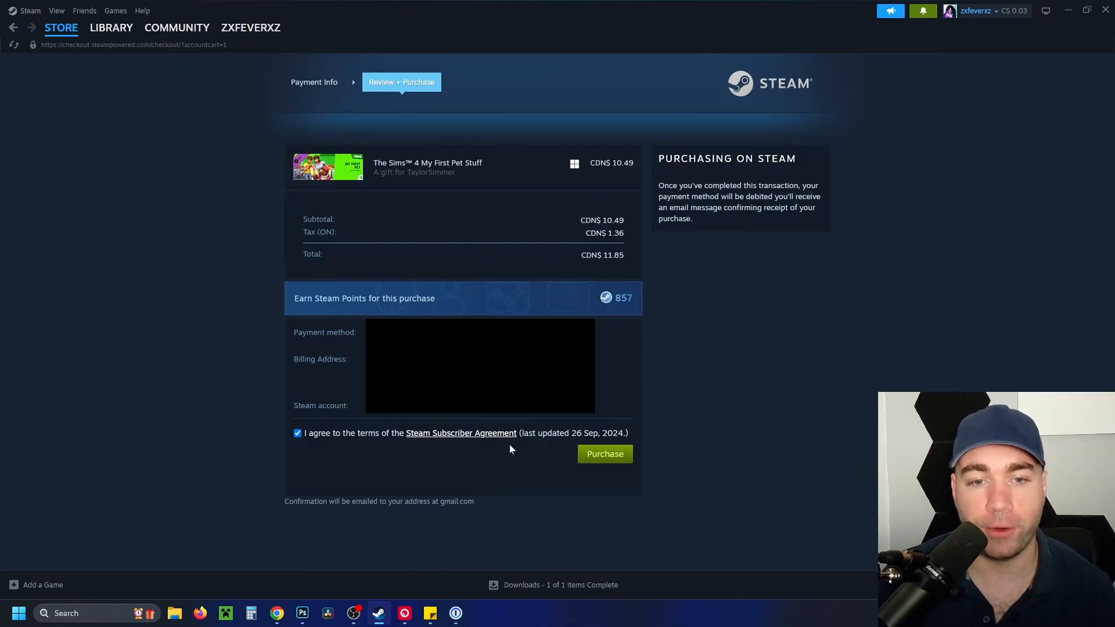